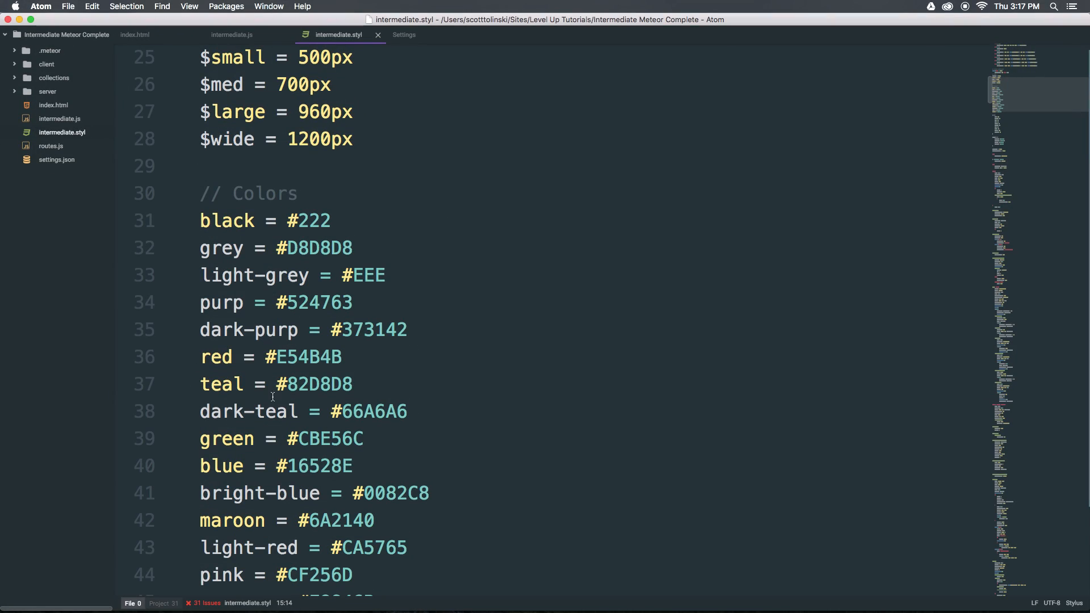
- Select the grey D8D8D8, purp 524763 and dark-purp 373142 hex values
double_click(319, 248)
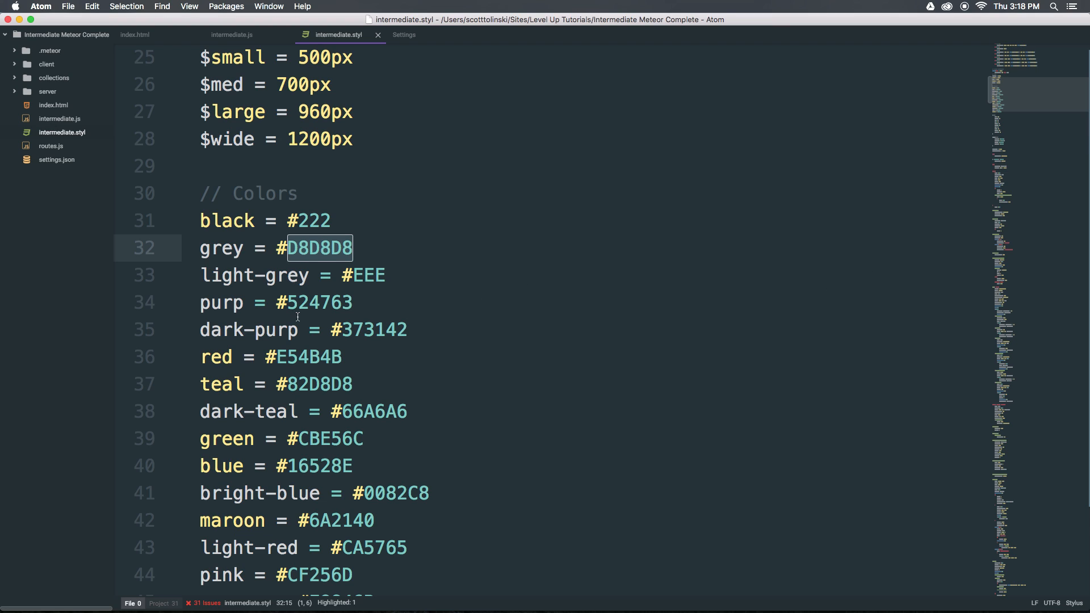
double_click(318, 303)
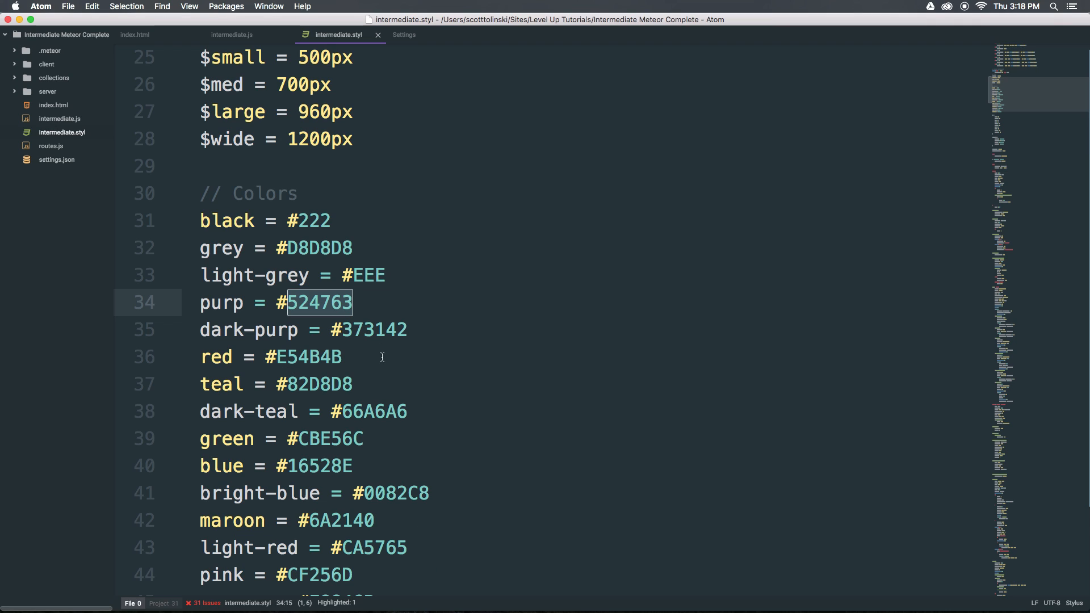
double_click(318, 384)
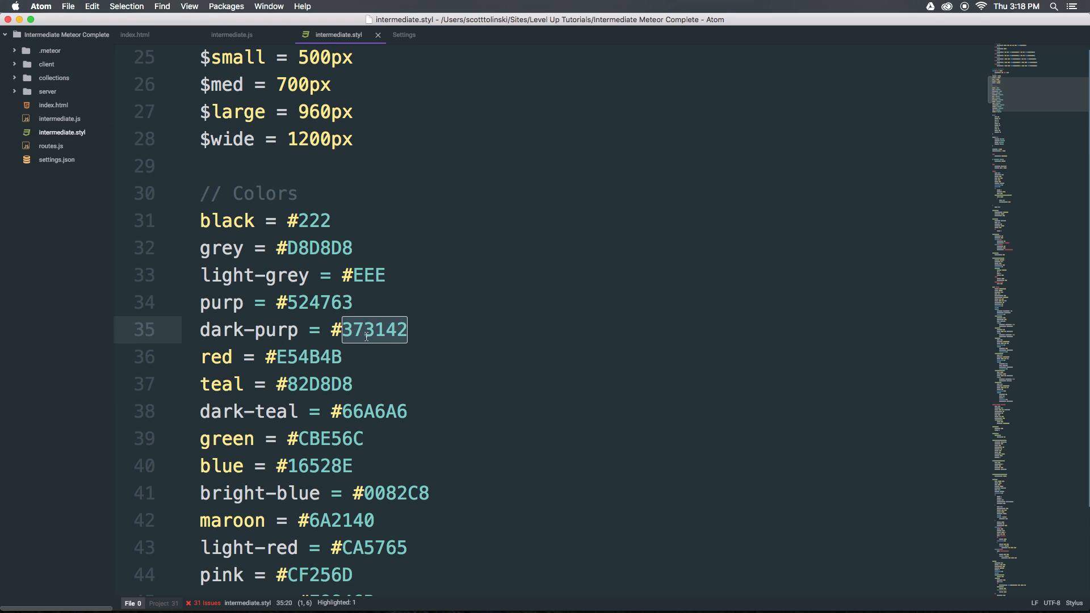
mouse_move(489, 362)
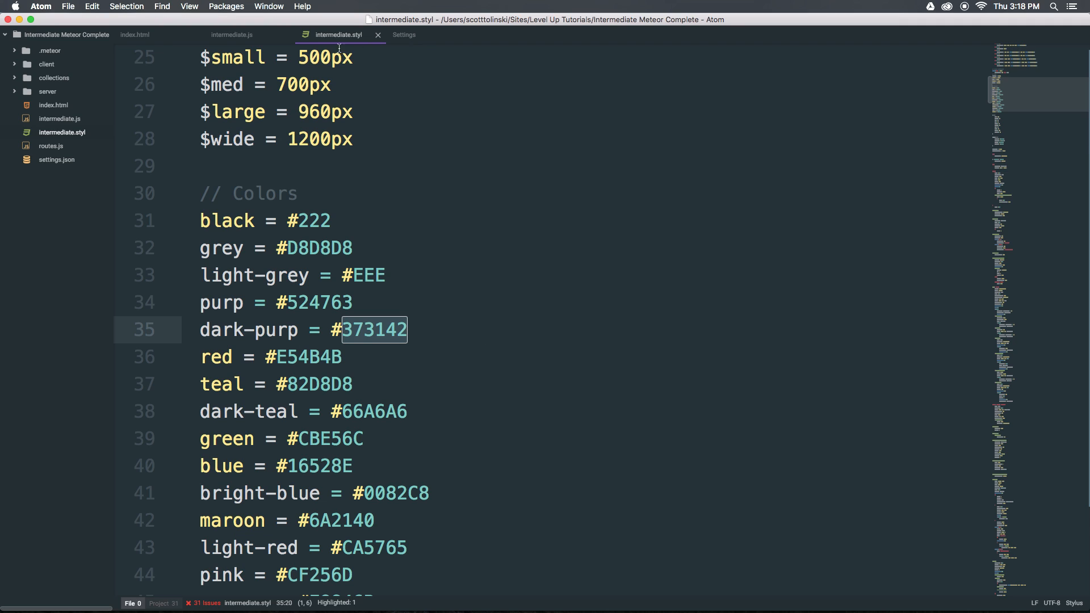
- Search for 'pigments' in Settings' Install page and install the package
left_click(404, 34)
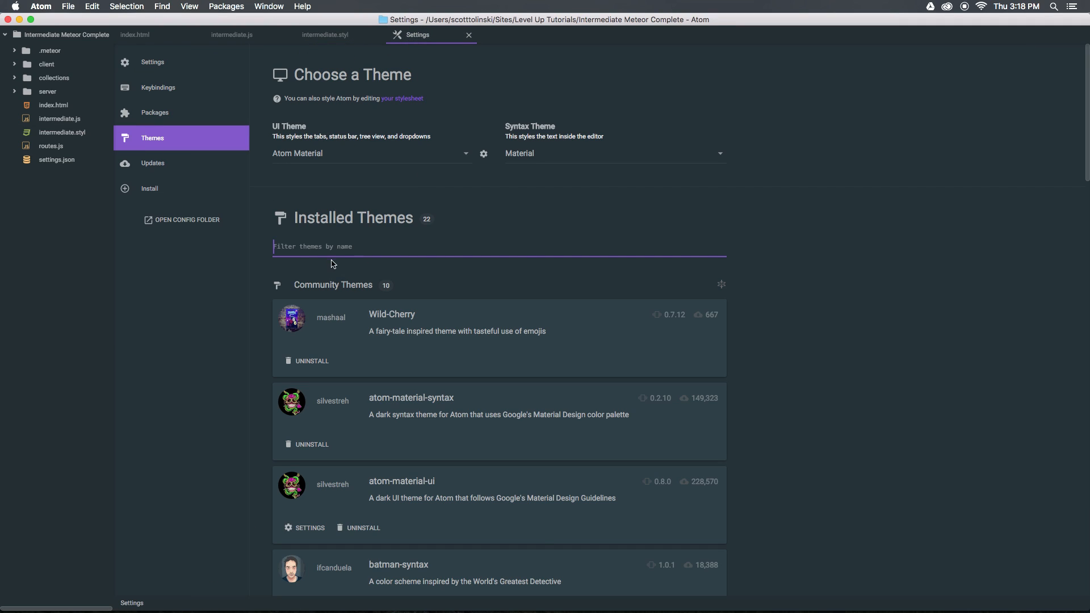
left_click(149, 189)
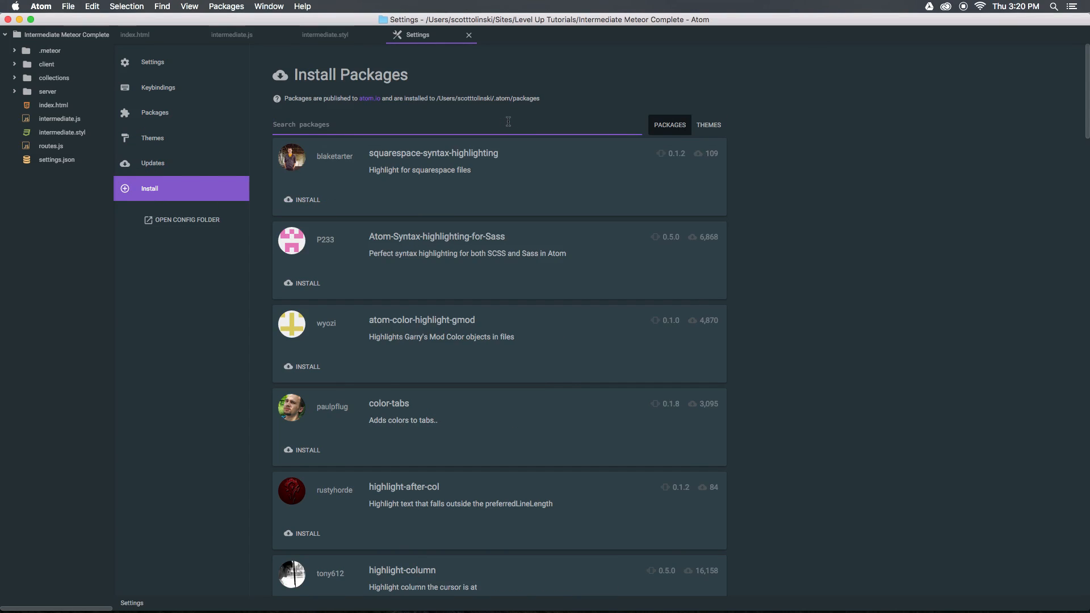
type("pigments")
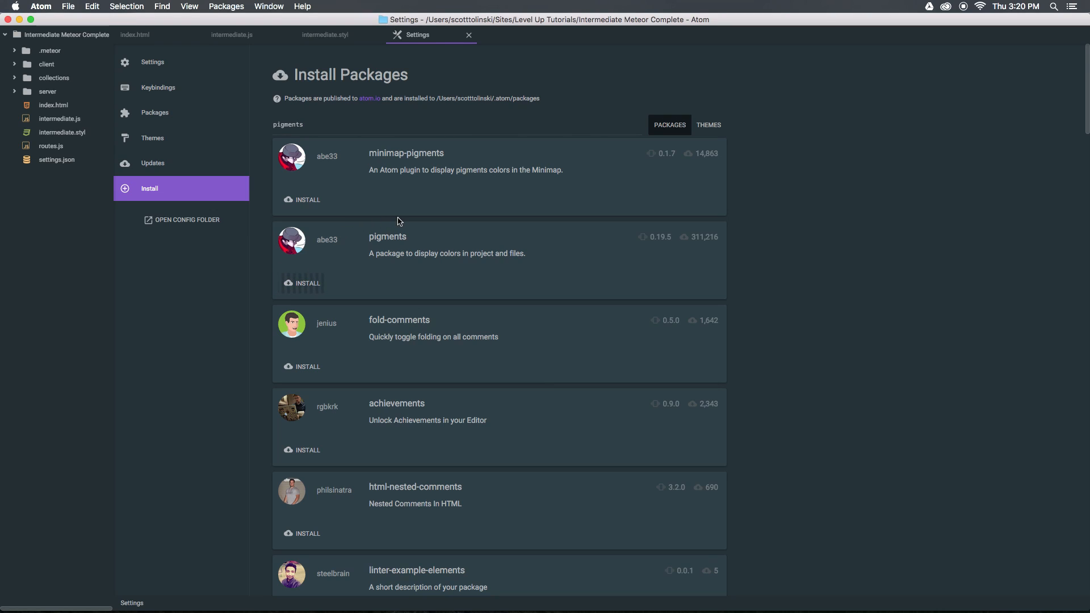
mouse_move(334, 267)
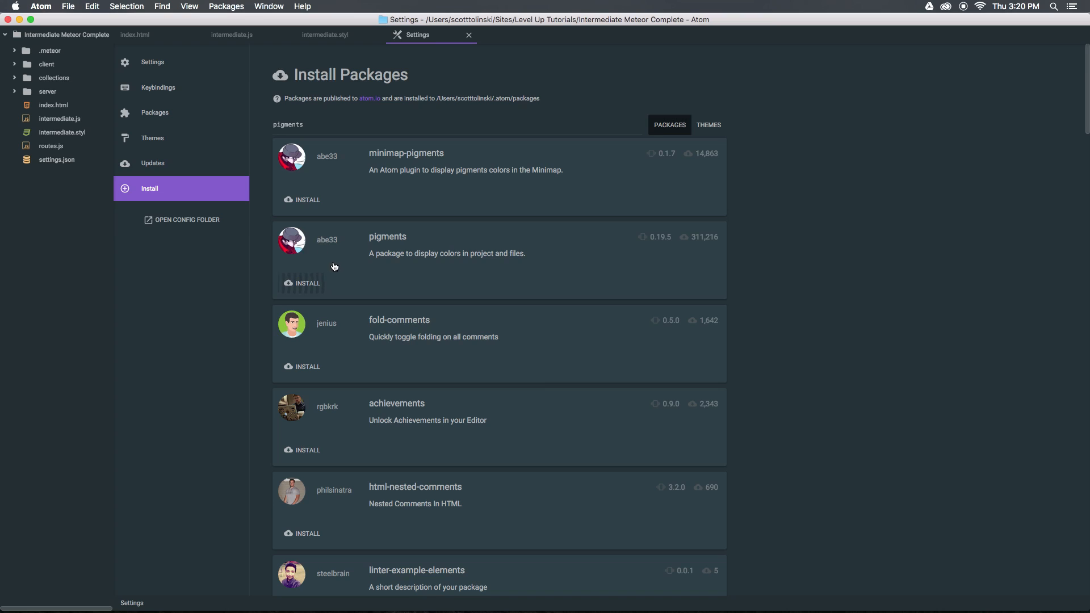
mouse_move(470, 189)
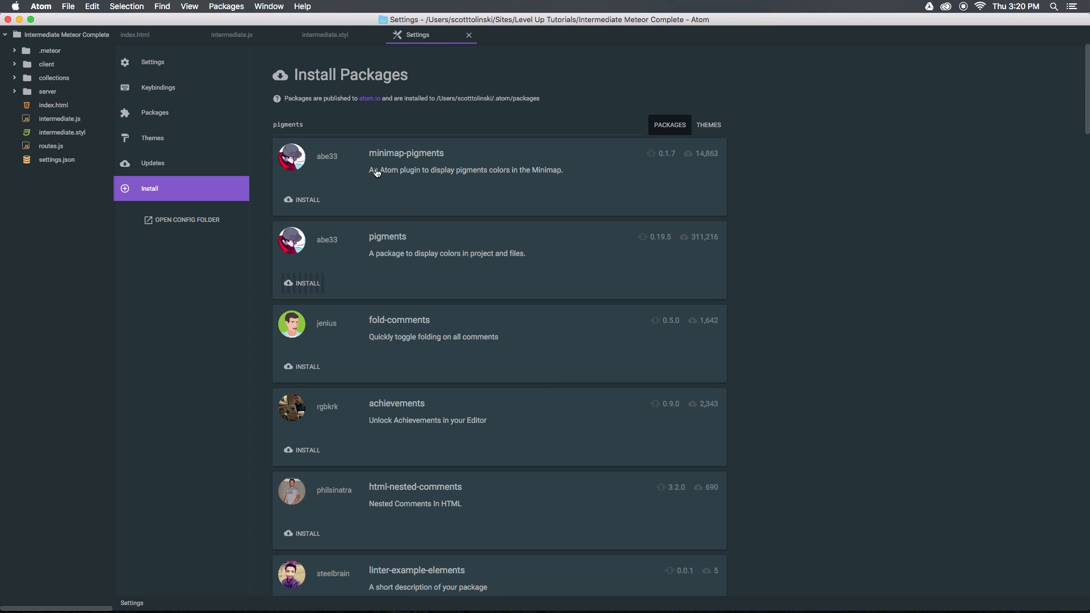
left_click(307, 282)
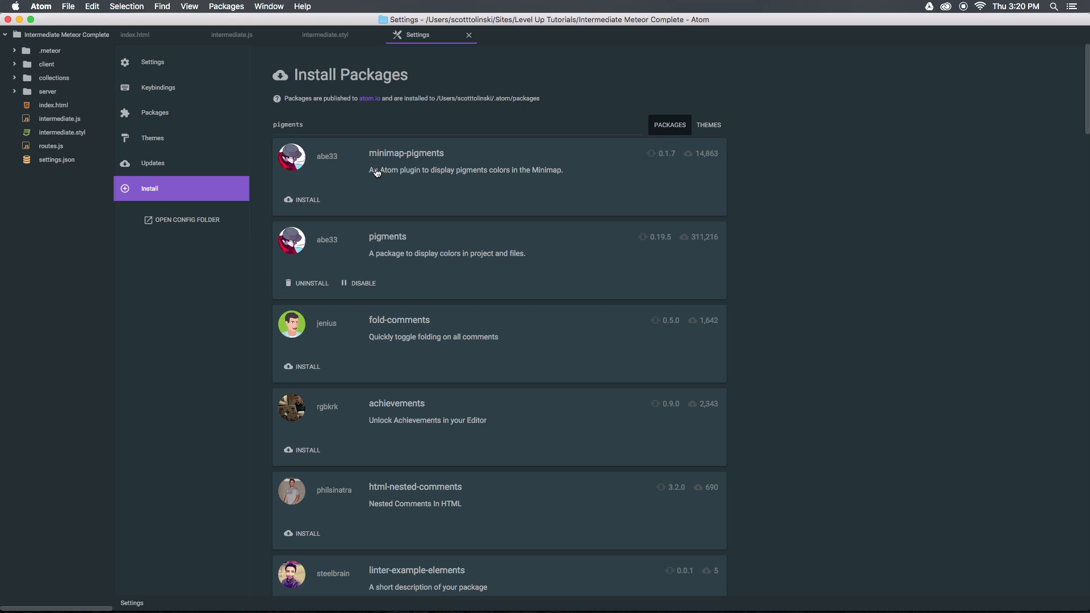
mouse_move(324, 34)
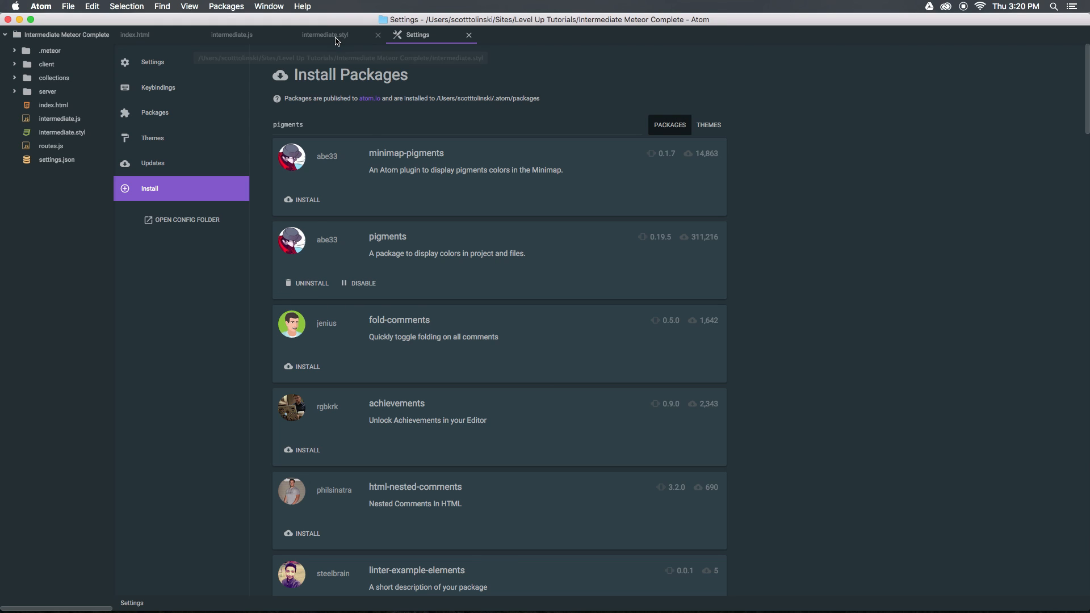
- Scroll through intermediate.styl viewing highlighted colours, including the purp variable and #333
left_click(324, 34)
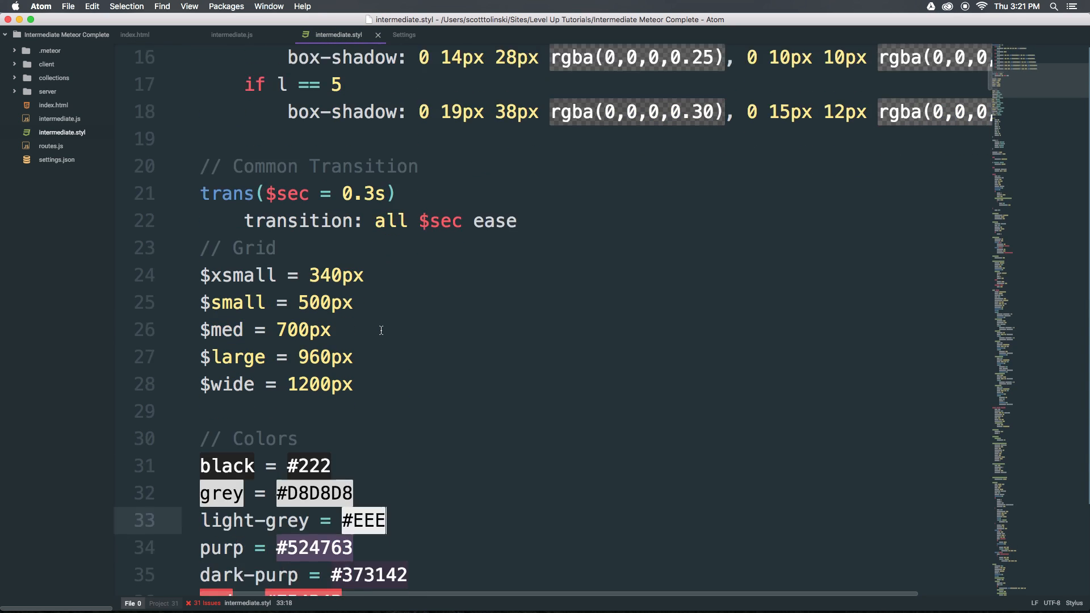
scroll("down", 3)
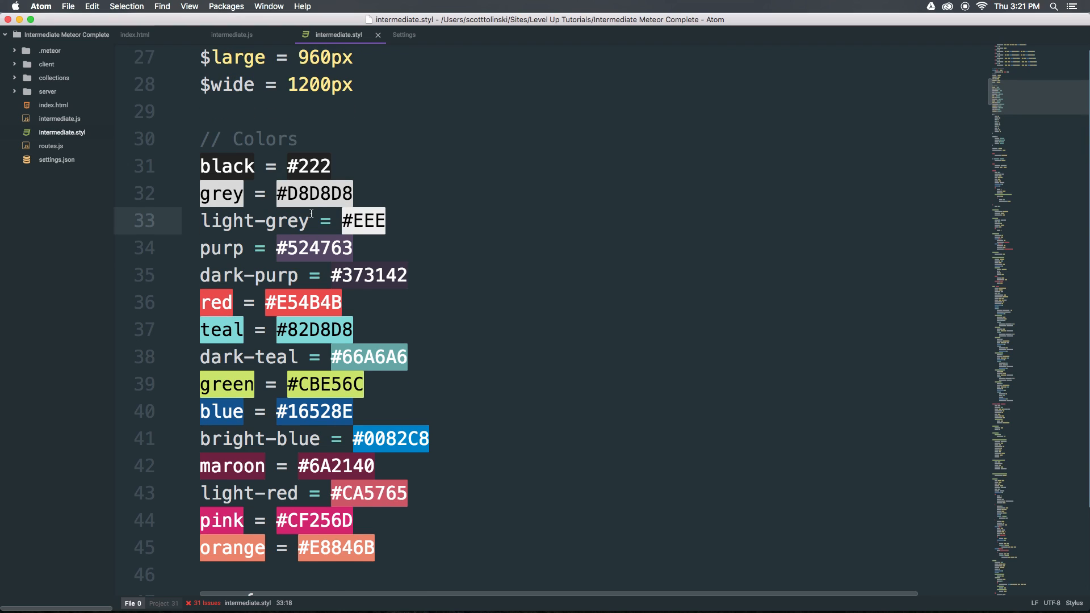
scroll("down", 3)
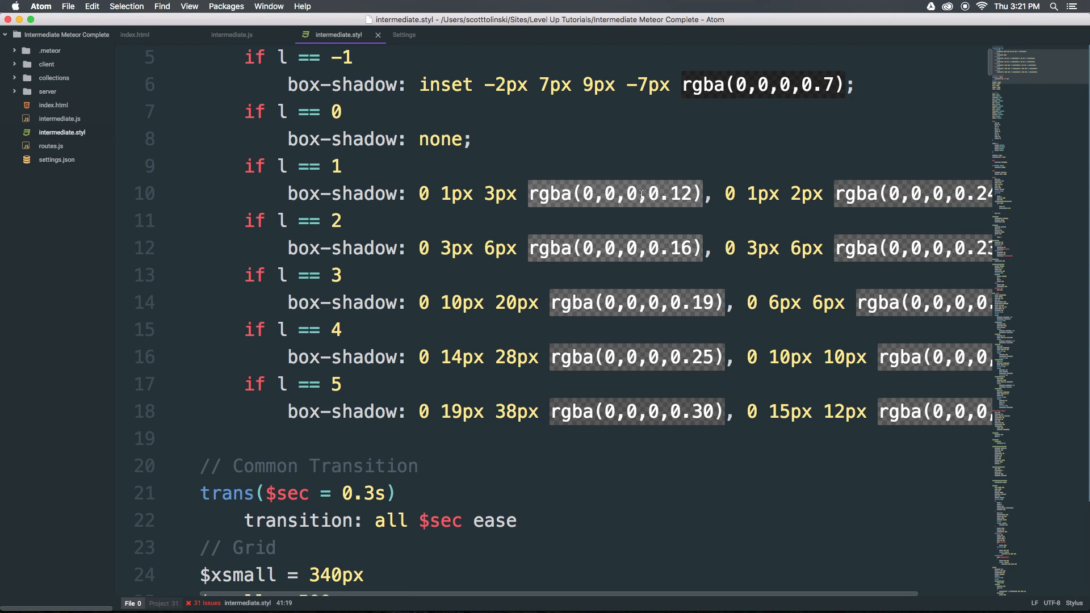
scroll("down", 3)
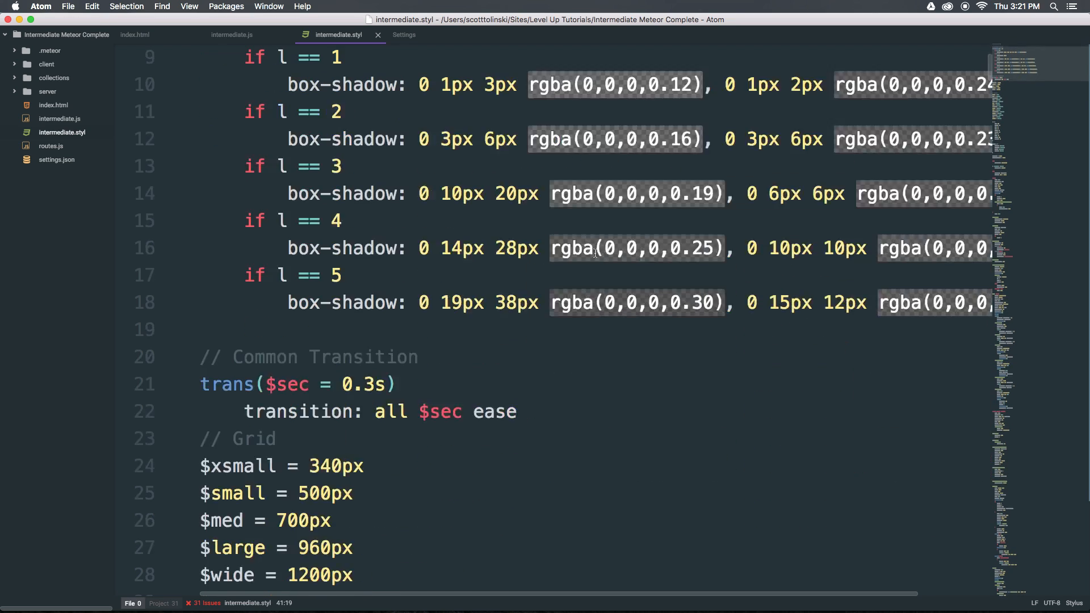
scroll("down", 3)
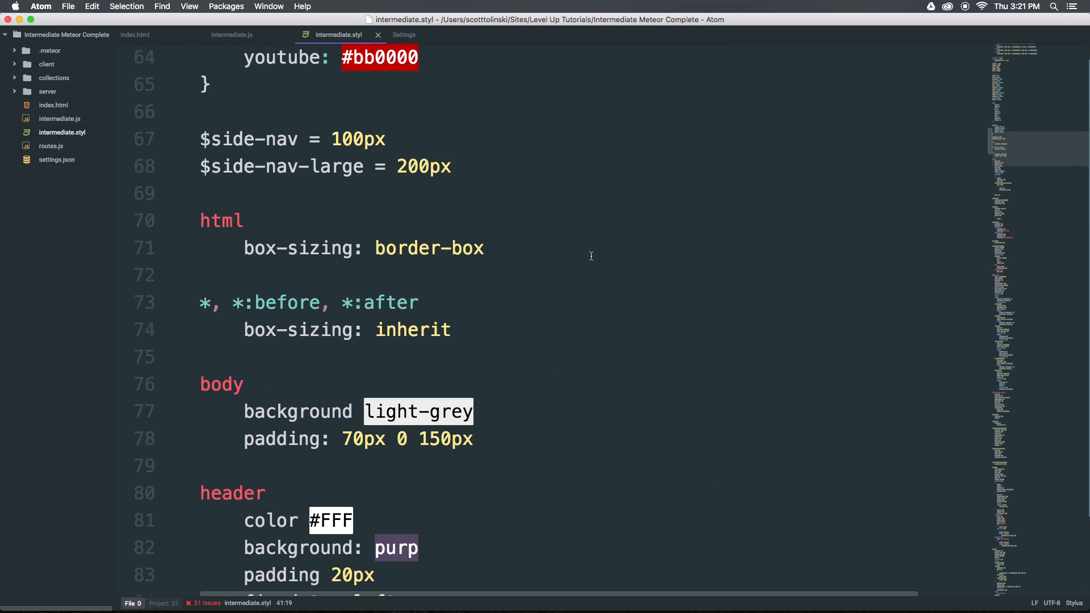
scroll("down", 3)
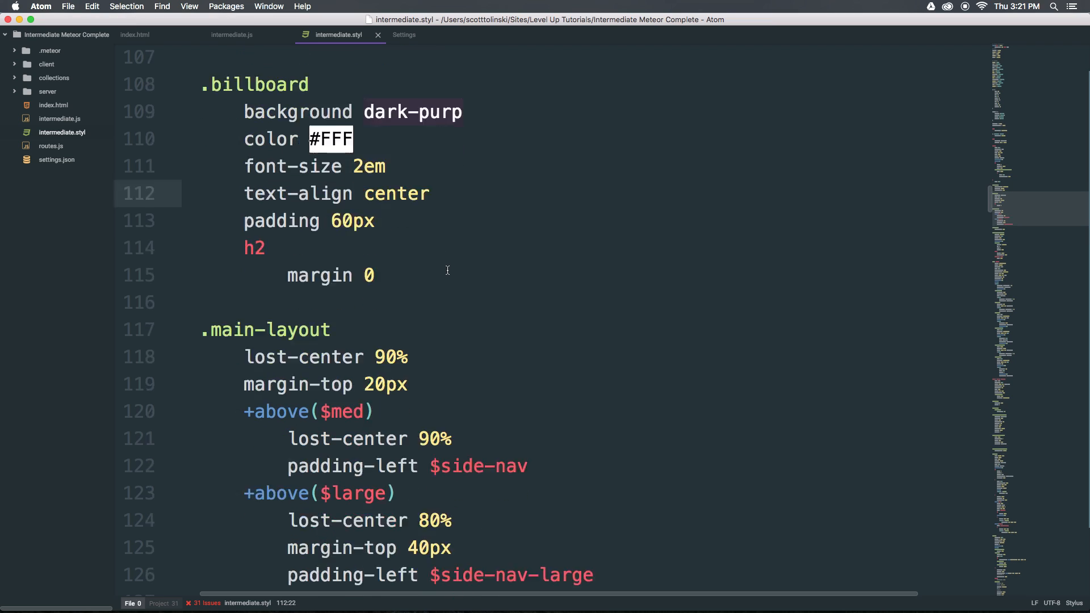
scroll("up", 3)
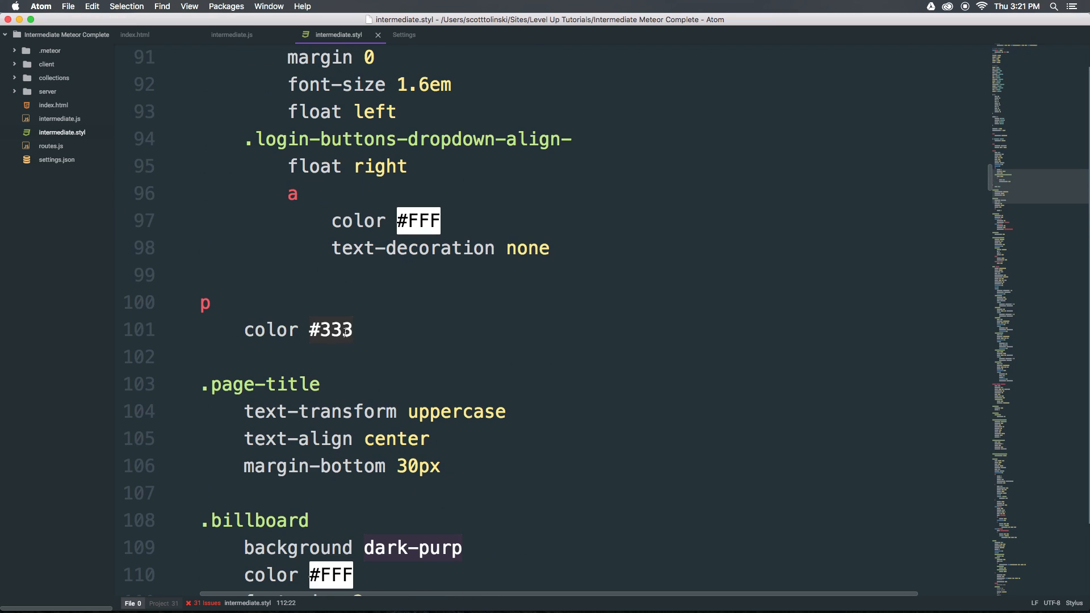
left_click(310, 329)
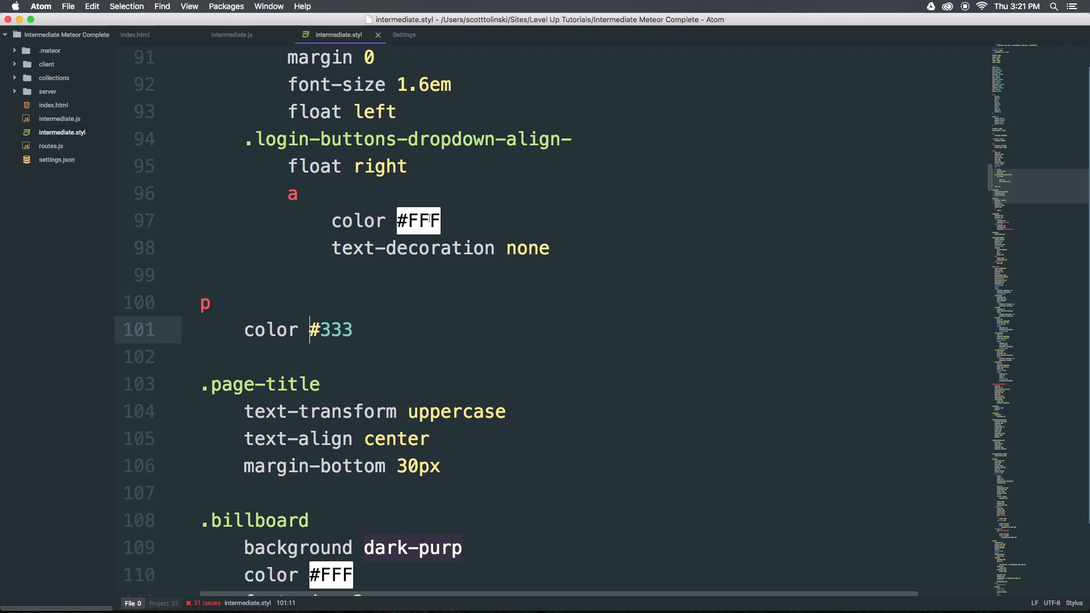
scroll("up", 3)
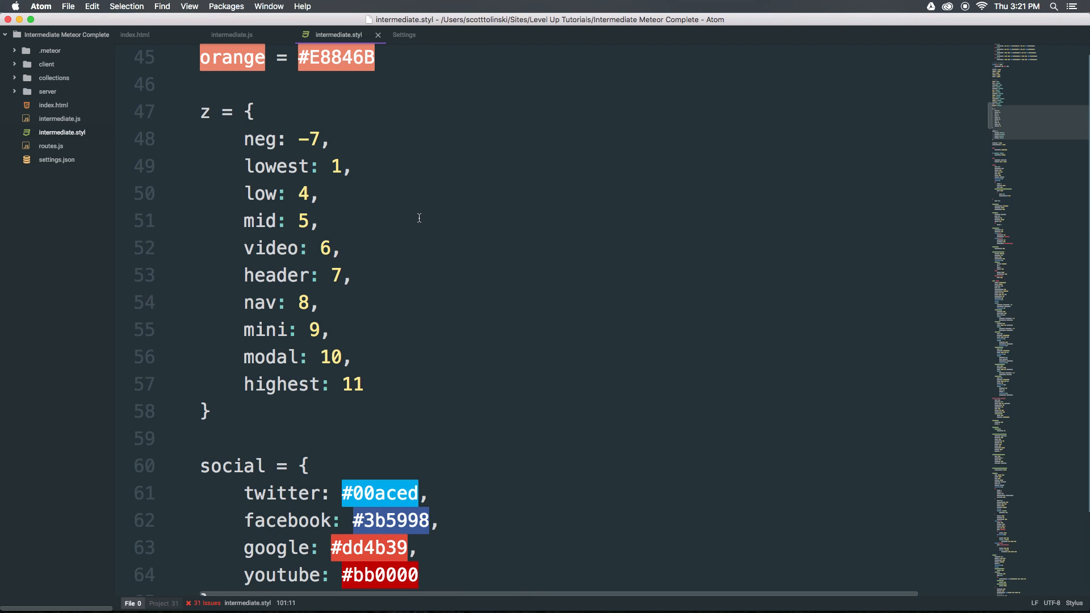
scroll("down", 3)
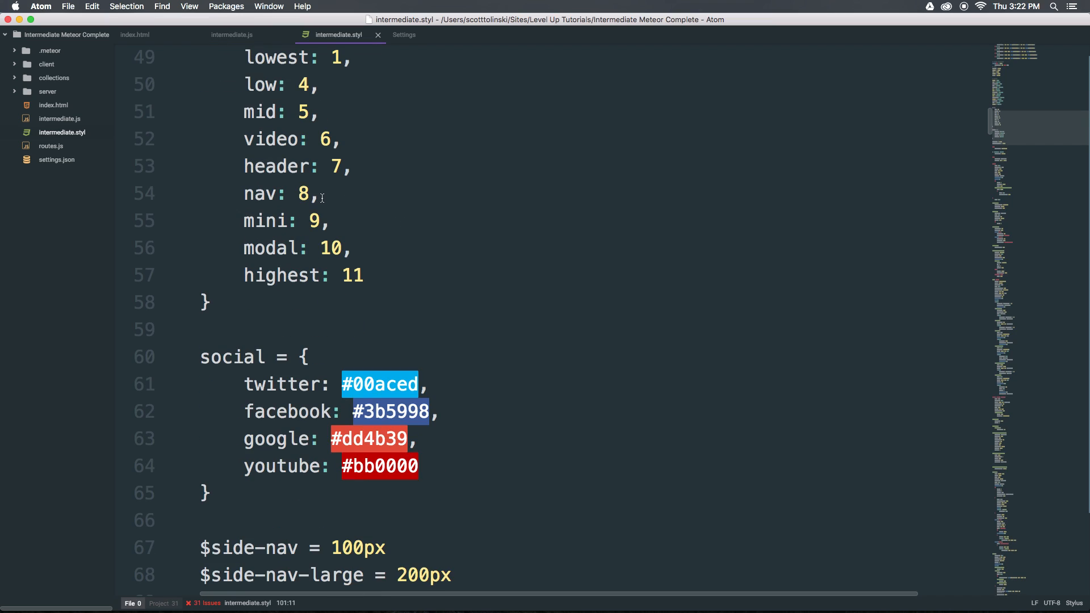
- Filter the Command Palette by 'pig' and highlight 'Pigments: Show Palette'
key("cmd+shift+p")
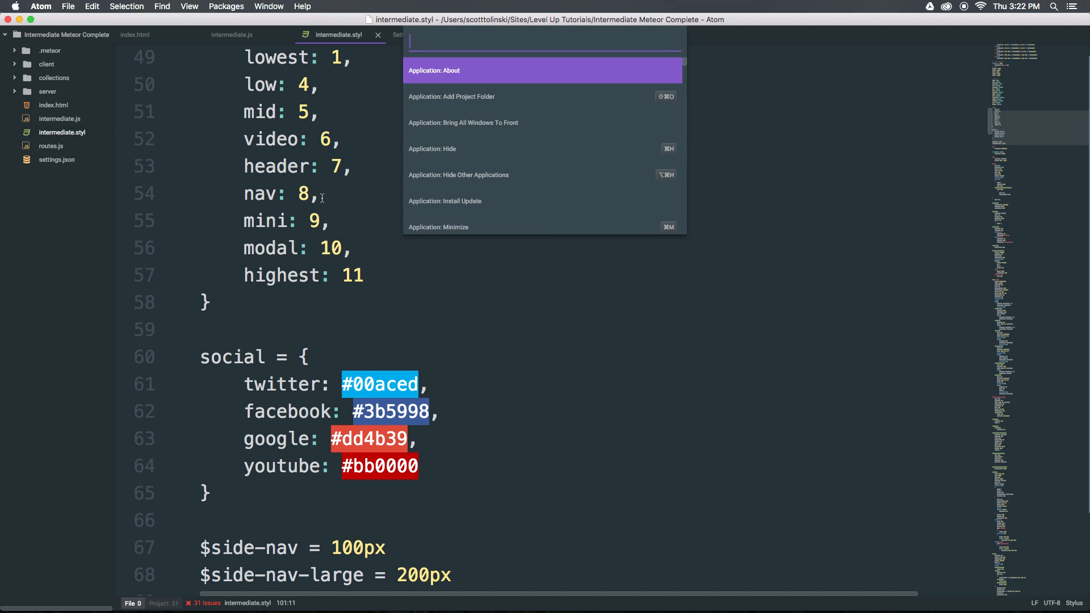
type("pig")
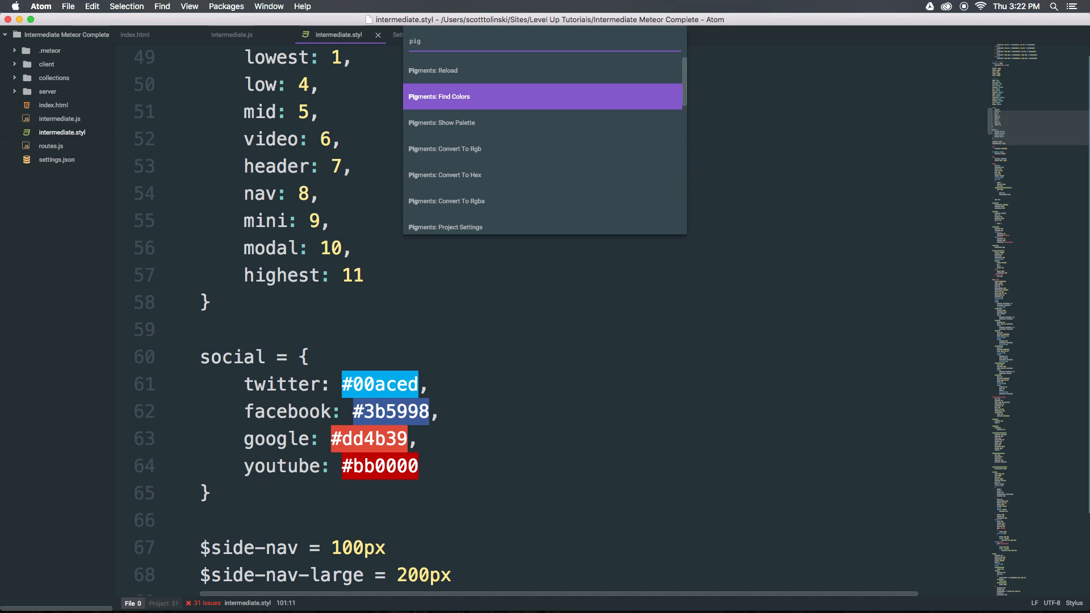
key("Down")
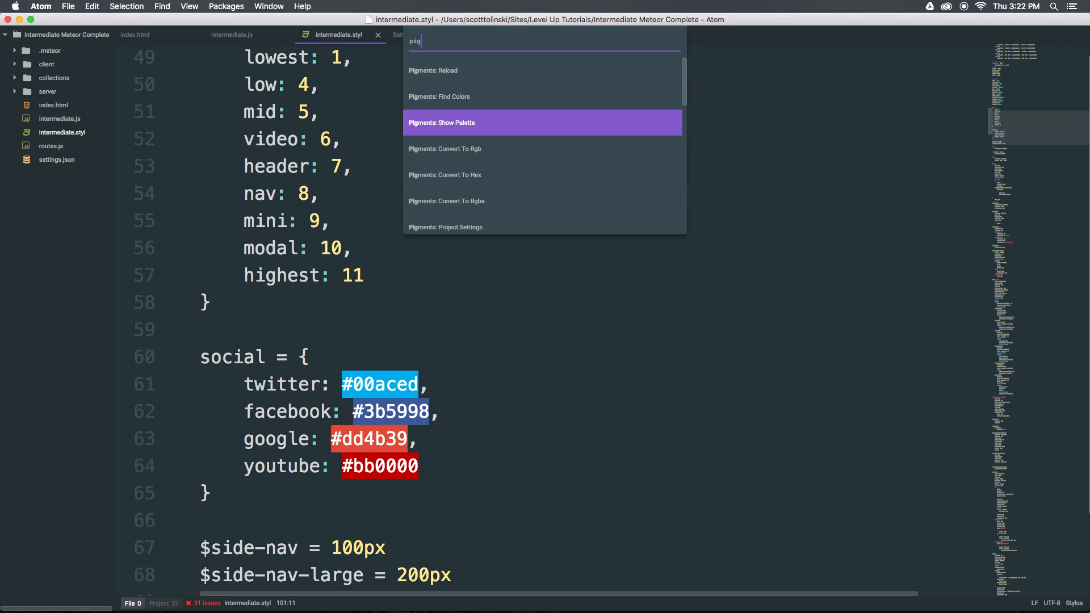
key("Down")
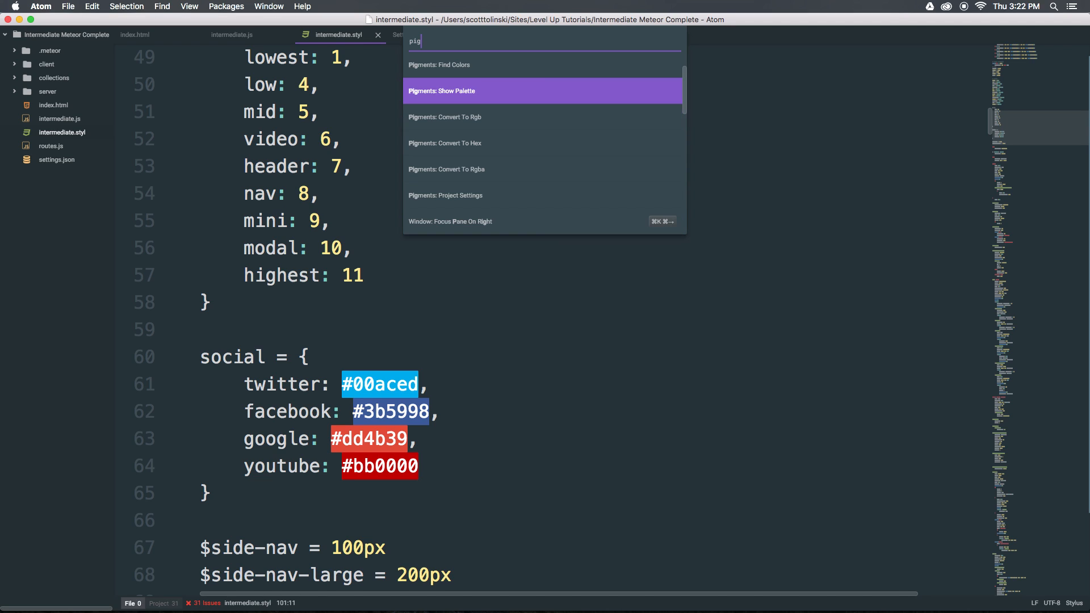
- Show the Pigments palette, review its colours, then return to the social colour definitions
left_click(442, 90)
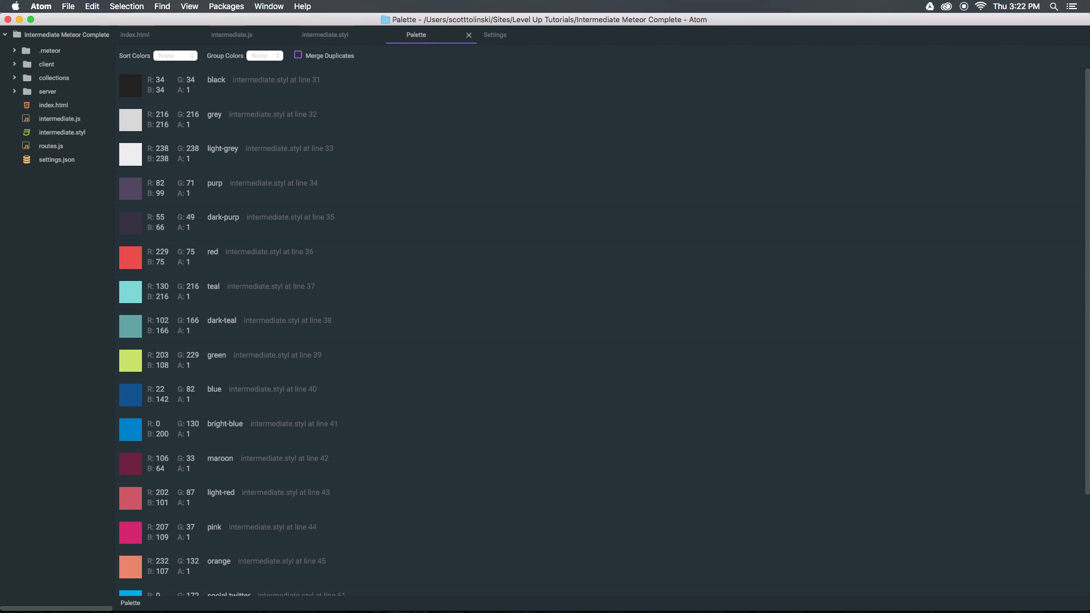
mouse_move(359, 167)
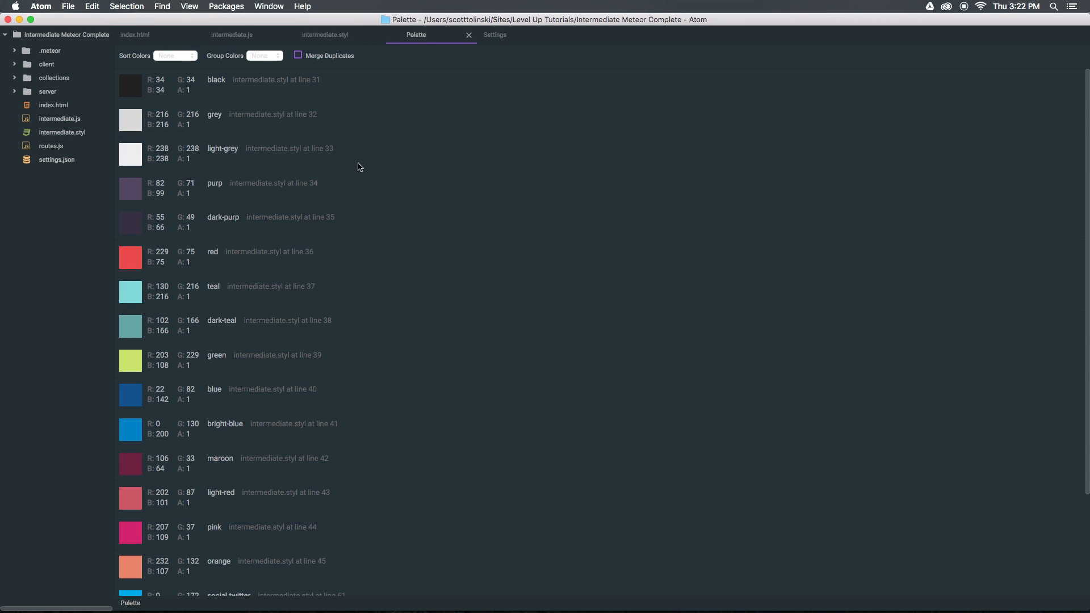
scroll("down", 3)
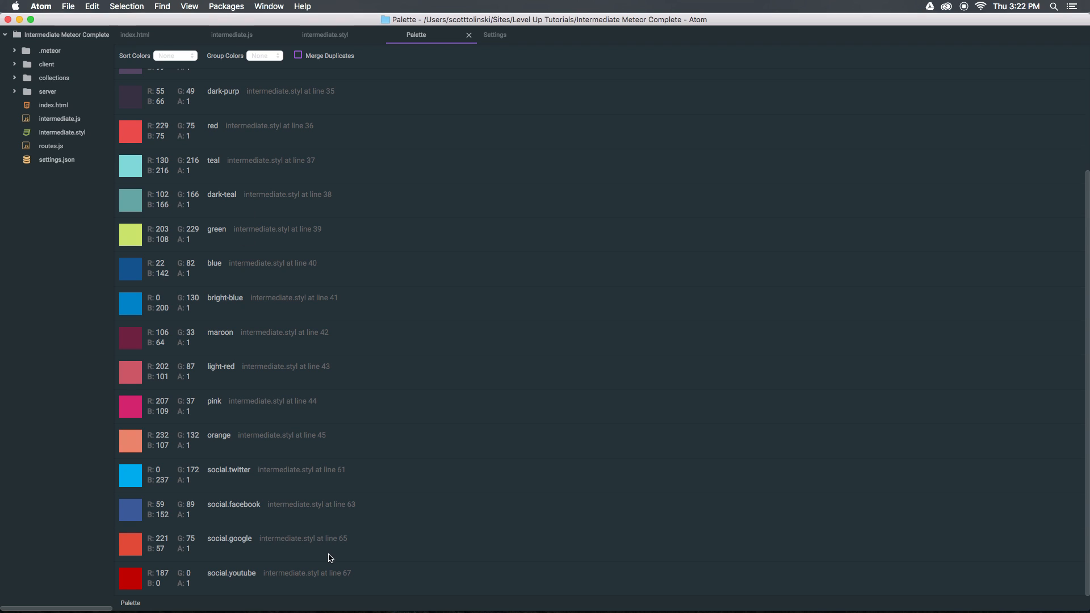
scroll("up", 3)
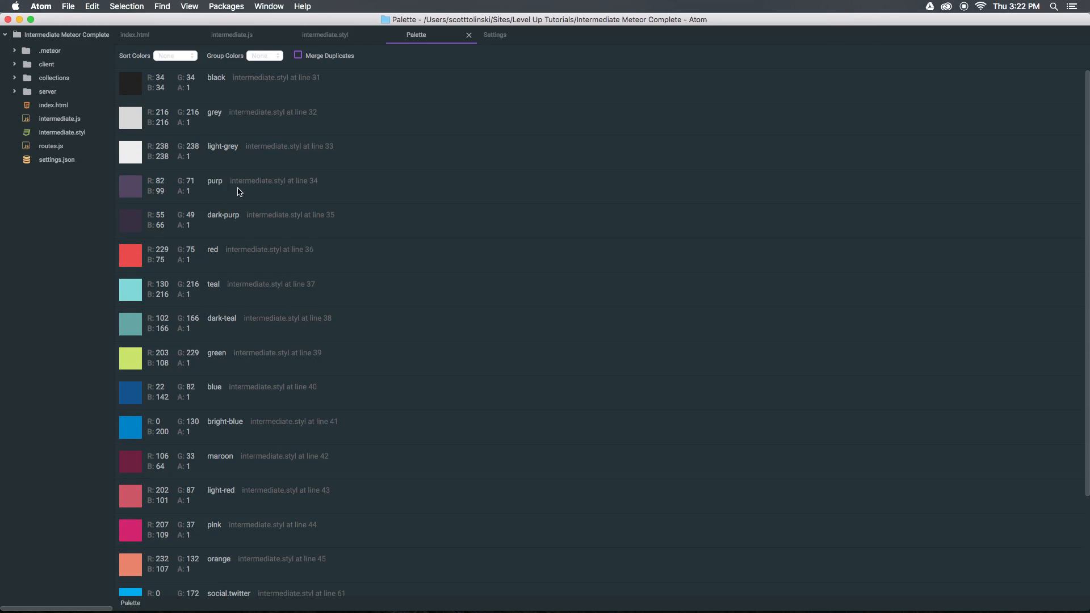
mouse_move(181, 217)
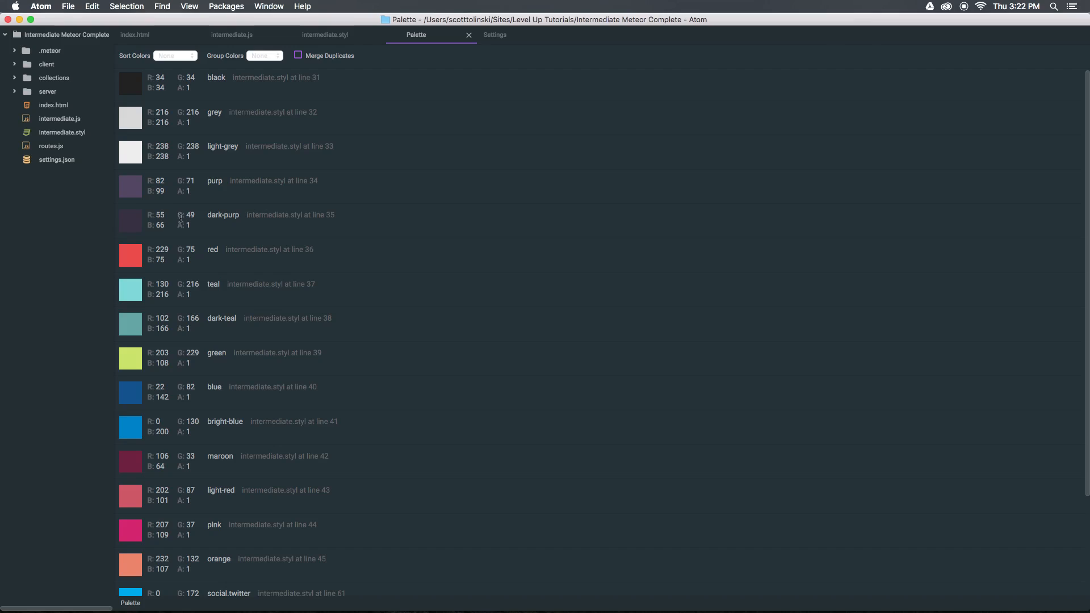
double_click(214, 214)
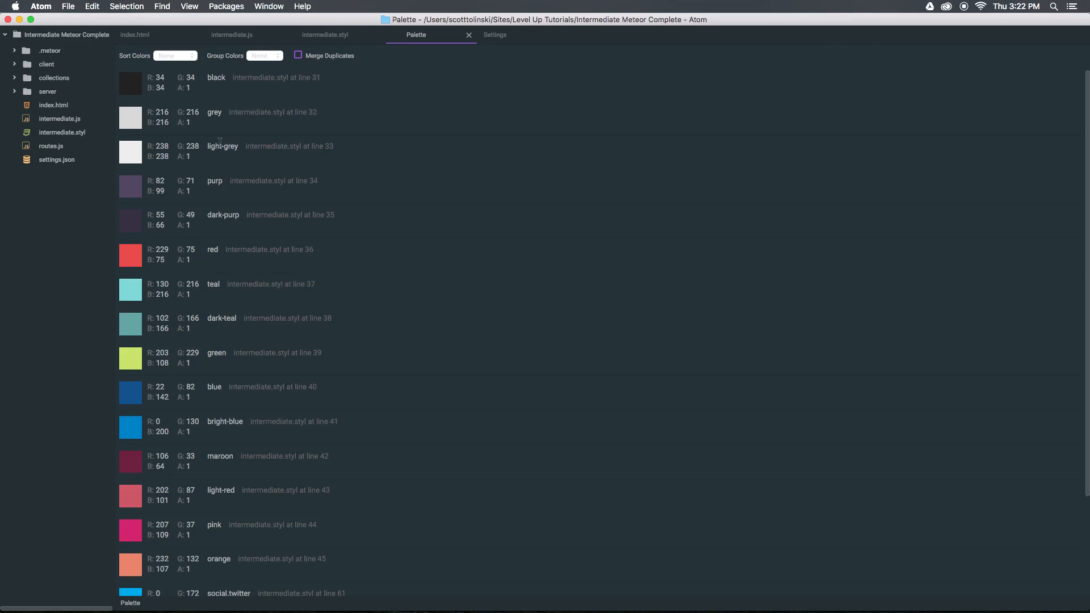
scroll("down", 3)
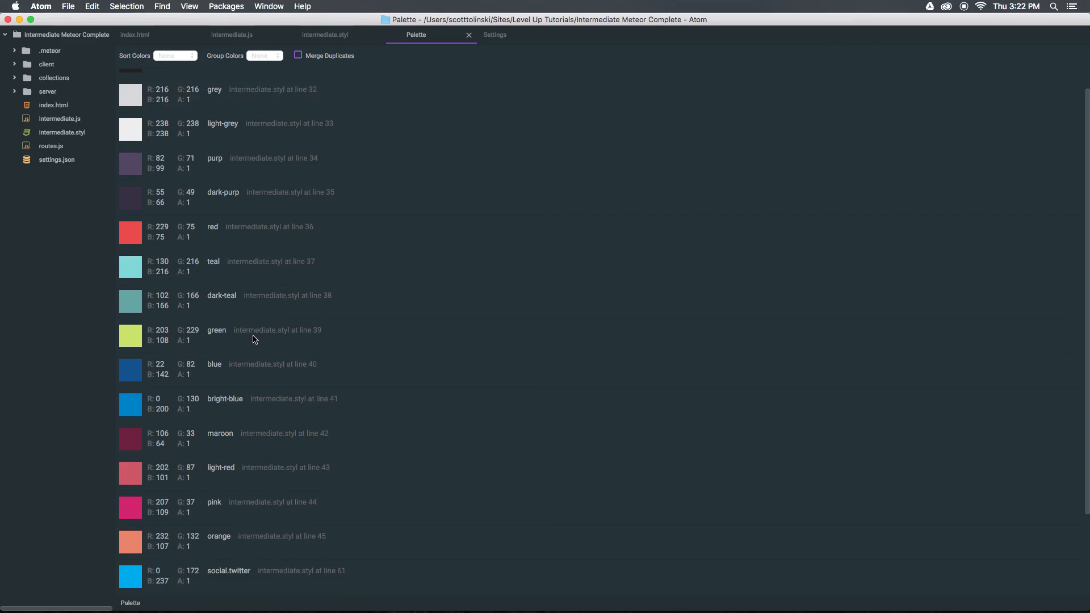
scroll("down", 3)
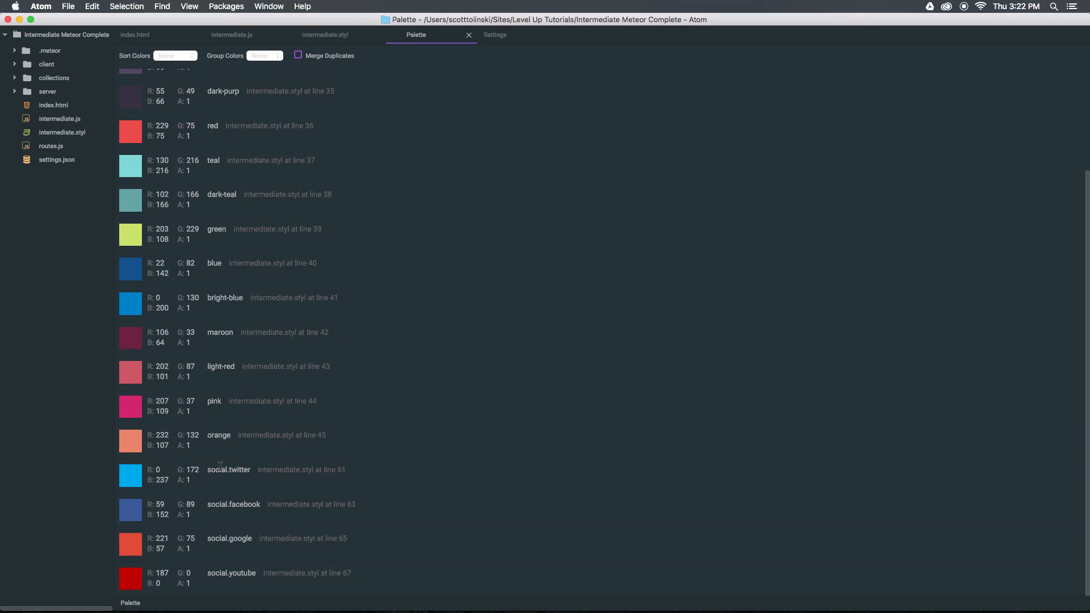
mouse_move(224, 478)
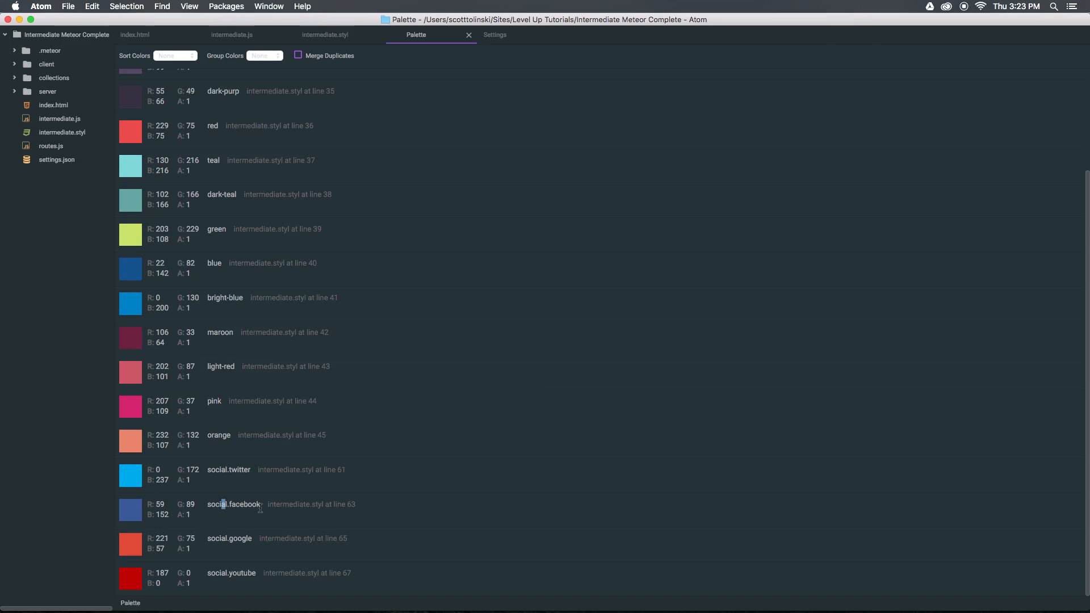
scroll("up", 3)
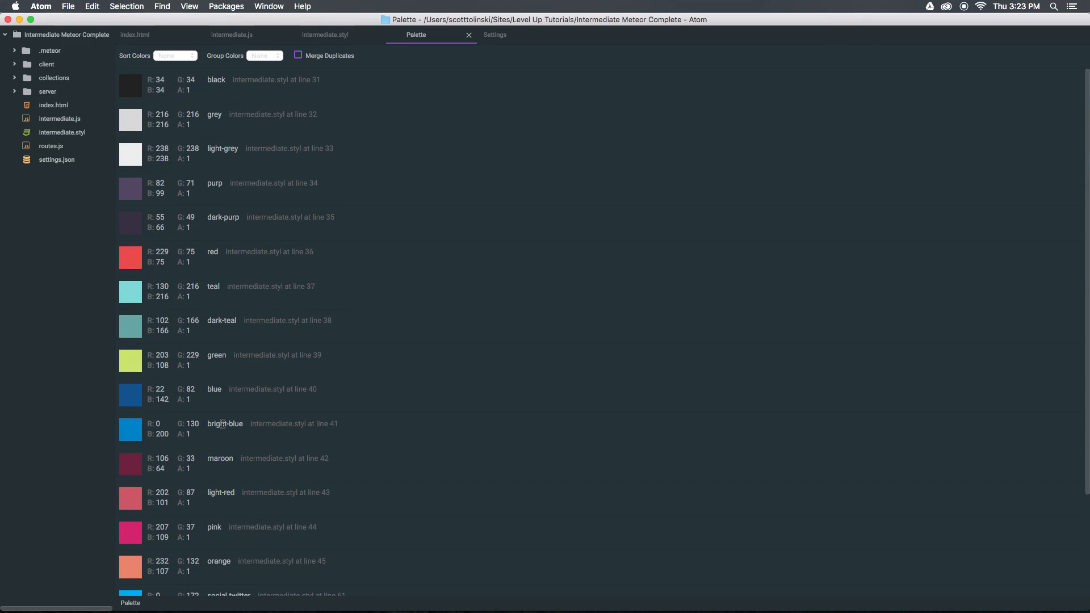
scroll("down", 3)
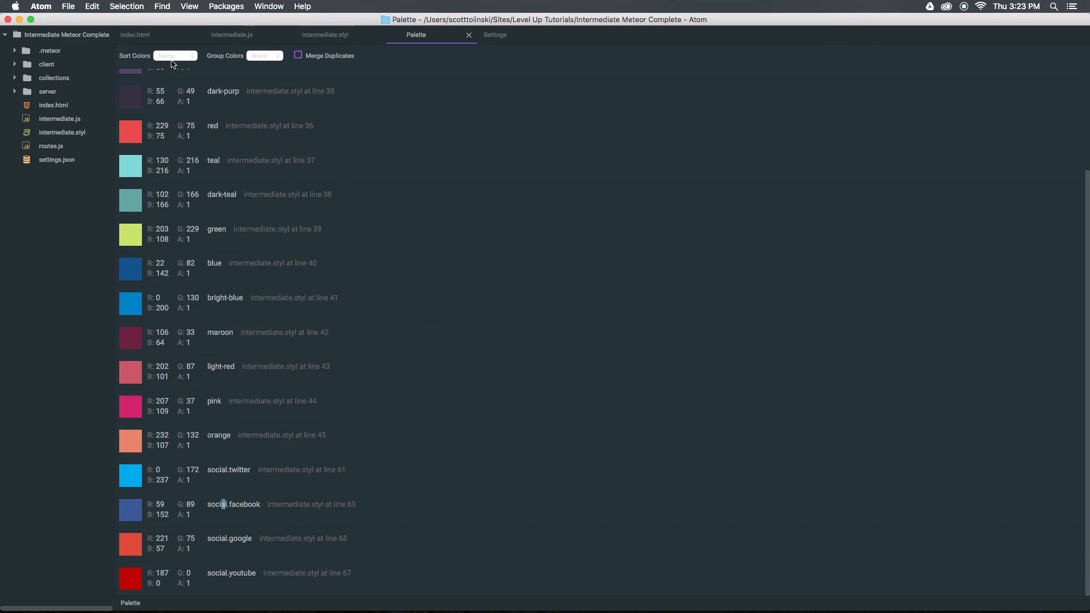
left_click(174, 55)
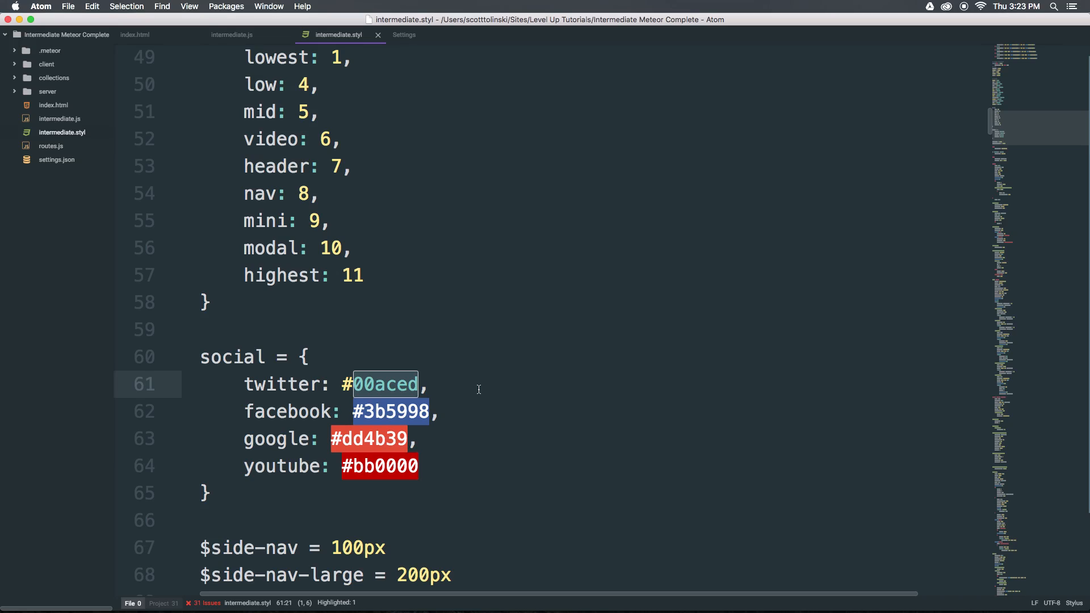
- Convert the twitter colour to rgb(0, 172, 237), then retype #00aced
type("pig")
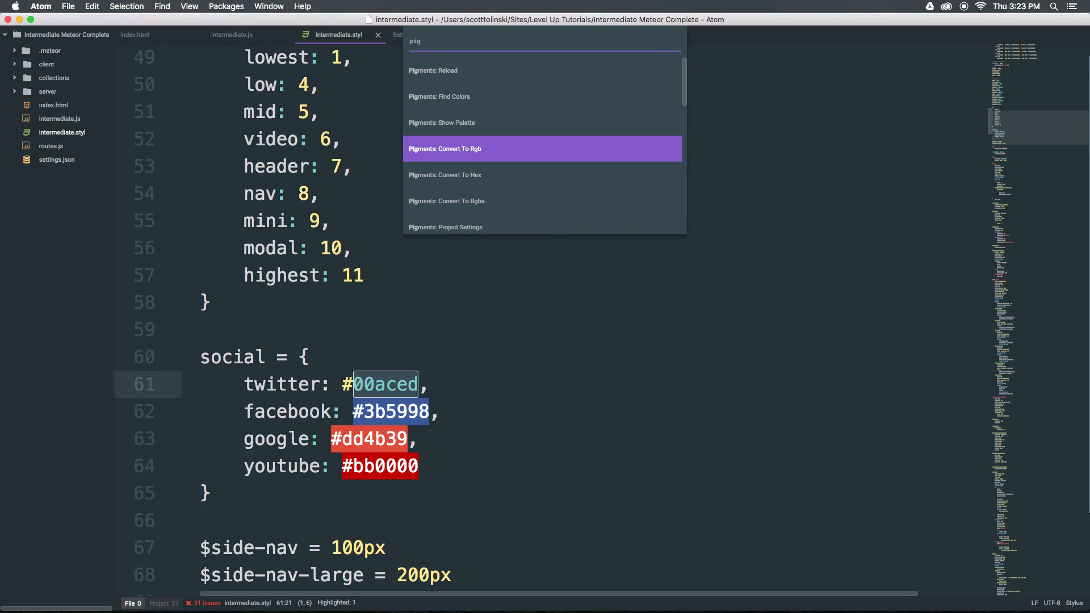
left_click(444, 149)
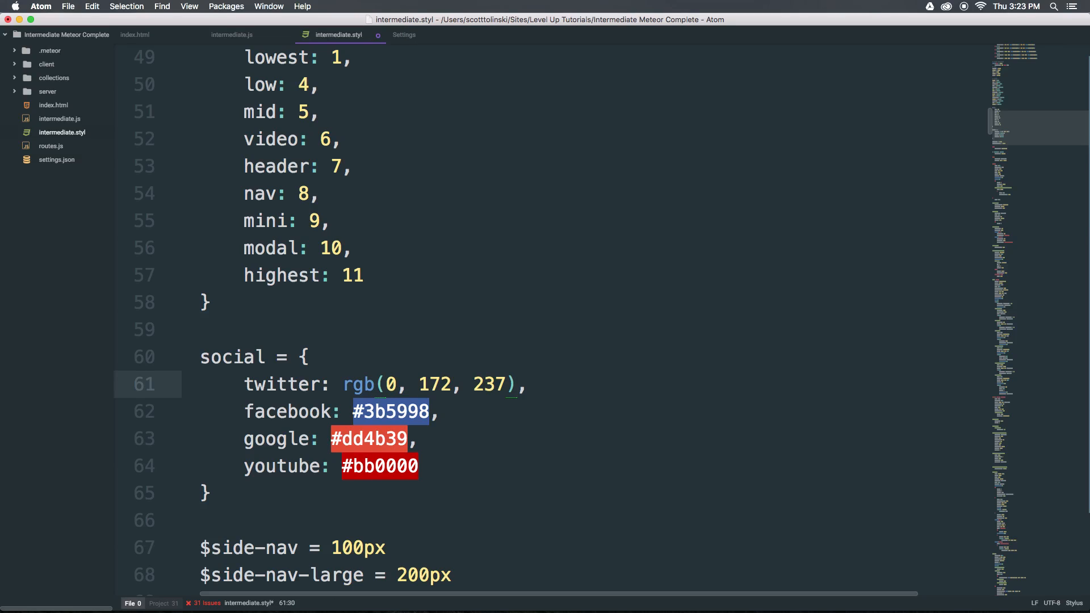
double_click(429, 384)
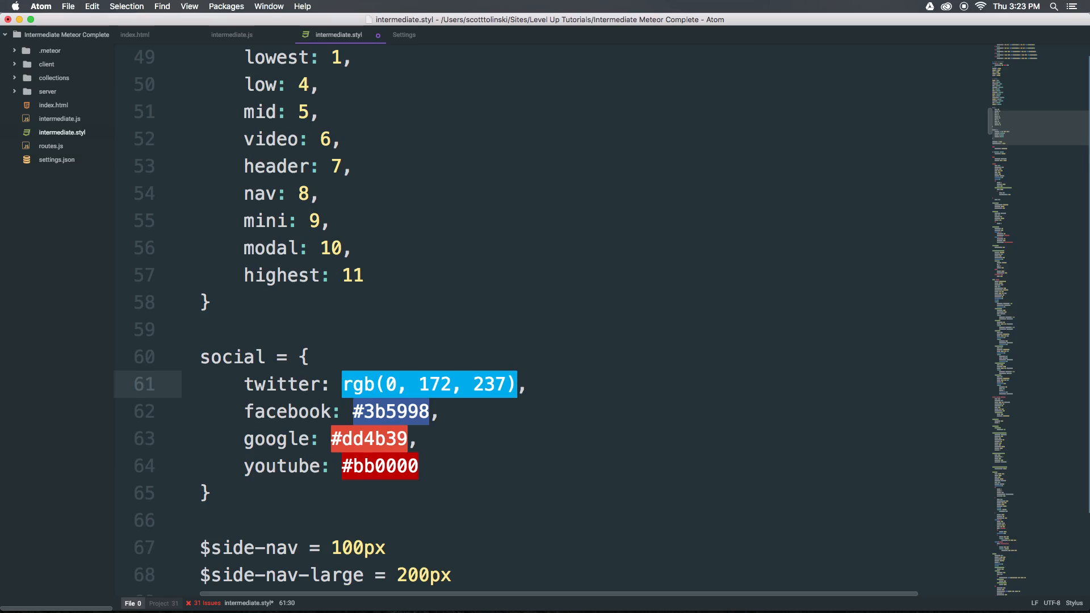
type("#00aced,")
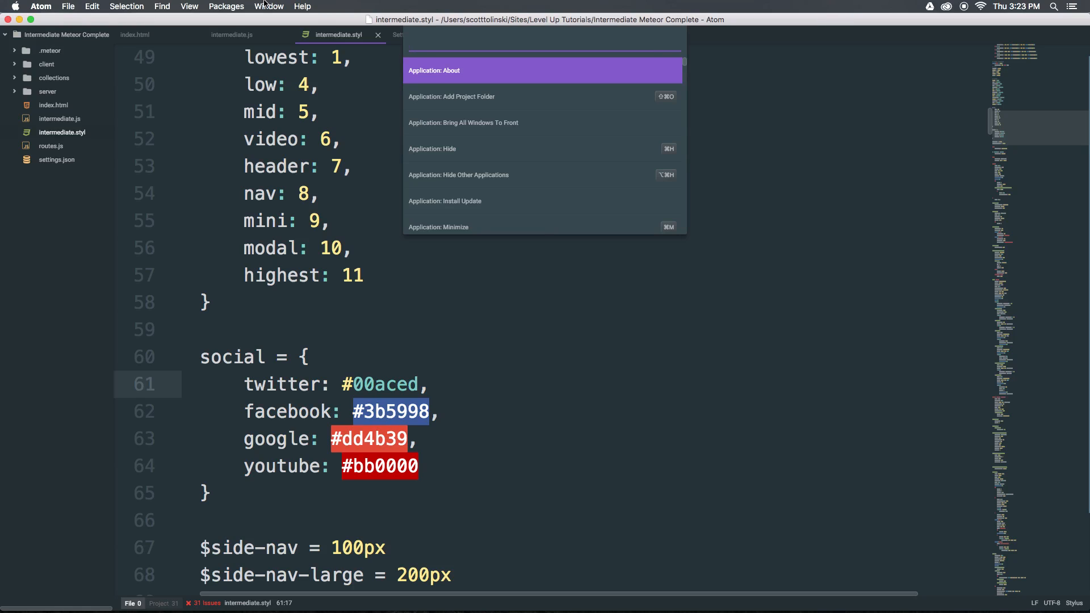
- Convert #00aced to rgba and set its alpha to .5
type("pig")
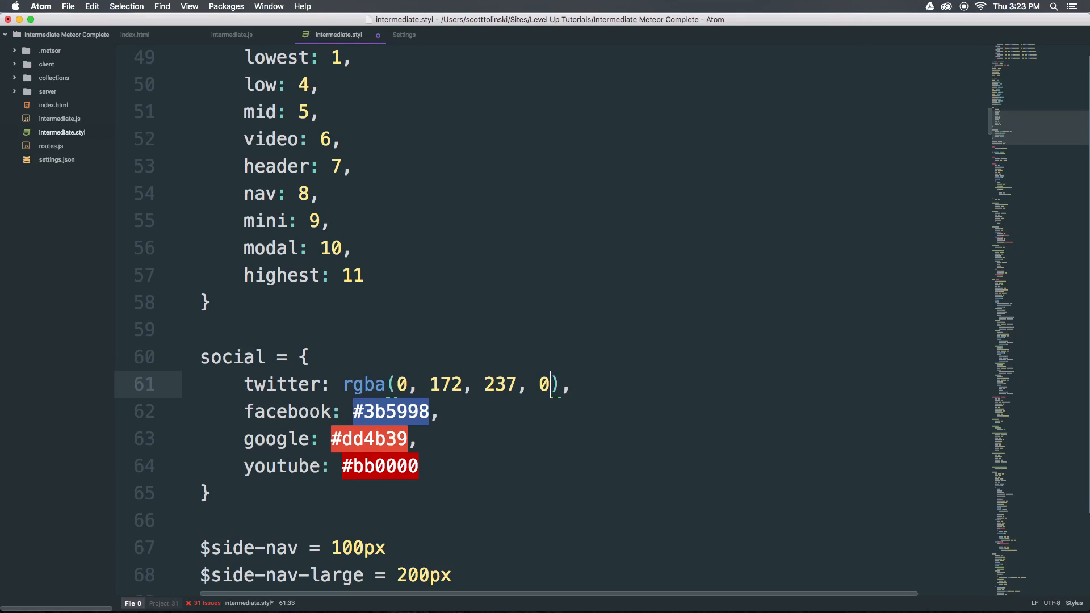
type(".5")
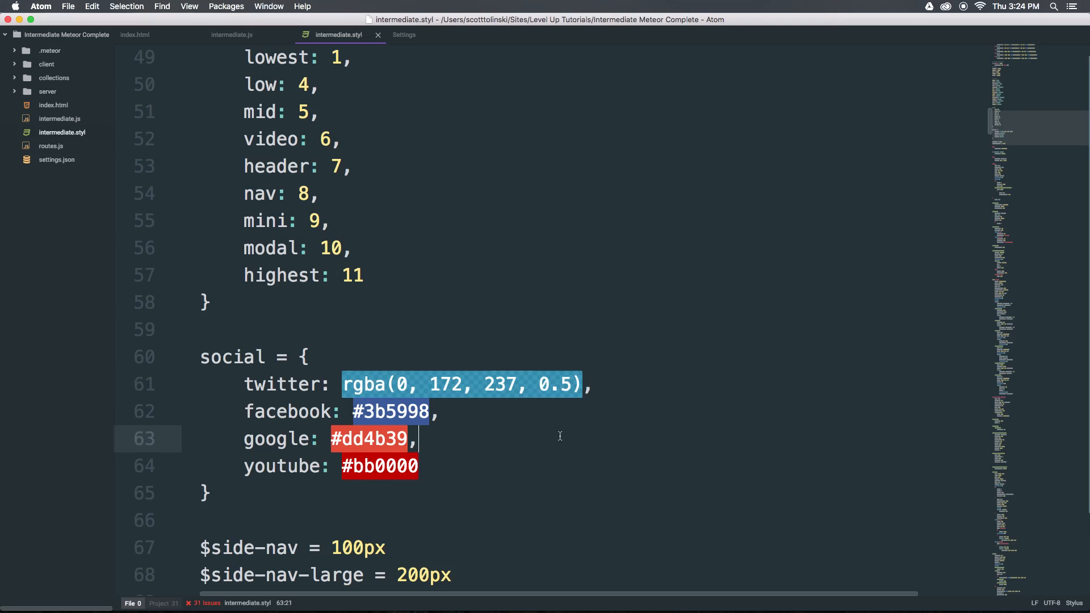
type("#00aced")
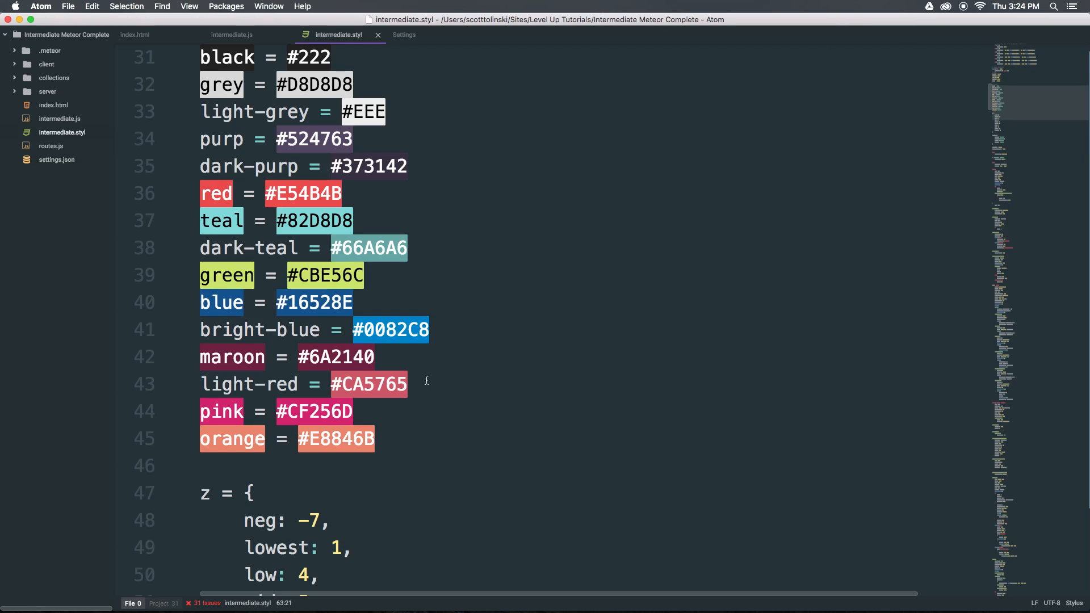
mouse_move(443, 347)
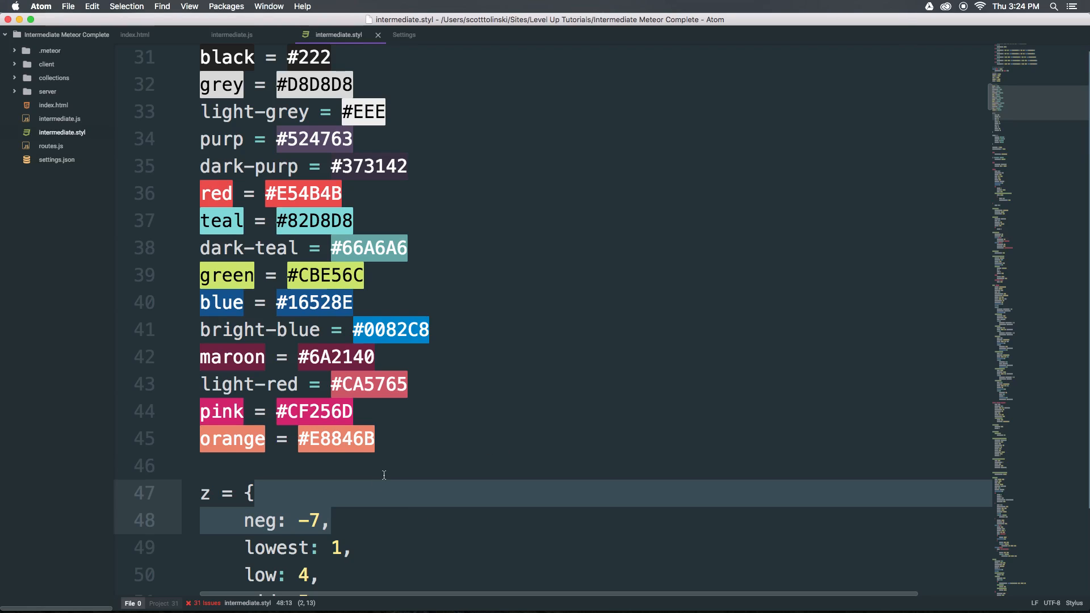
mouse_move(567, 477)
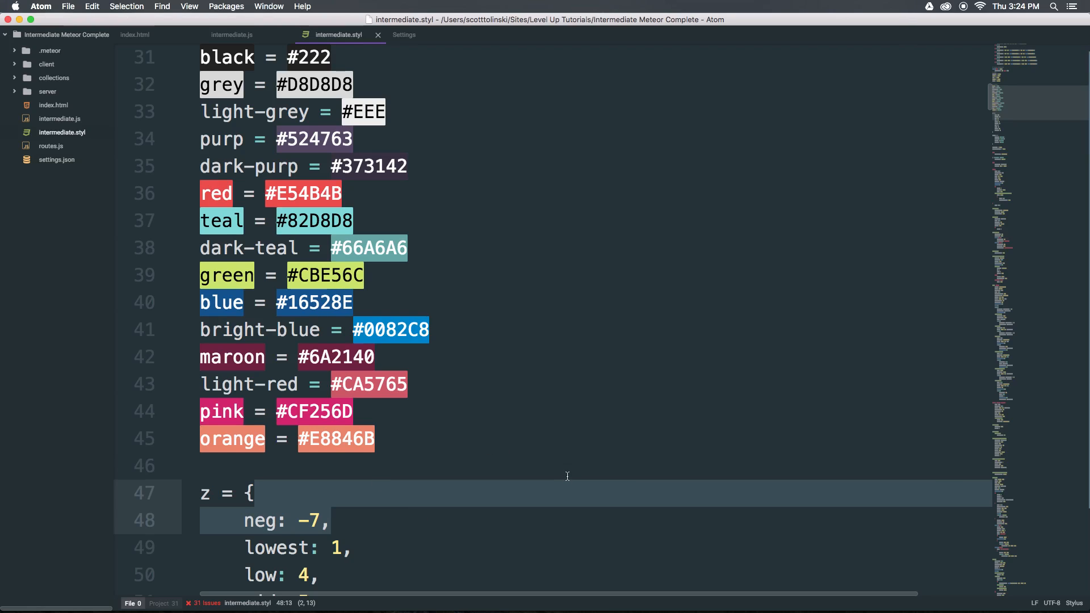